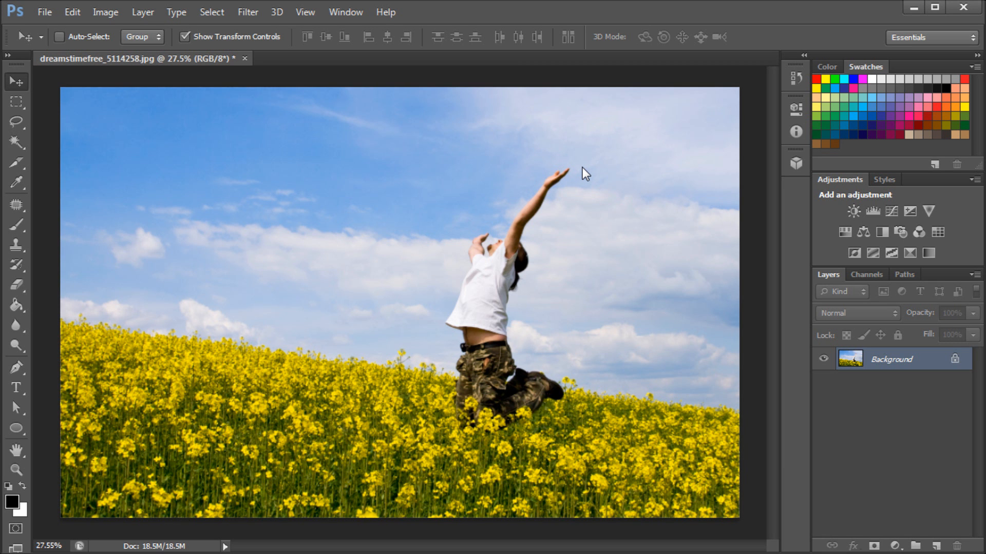
pyautogui.moveTo(464, 147)
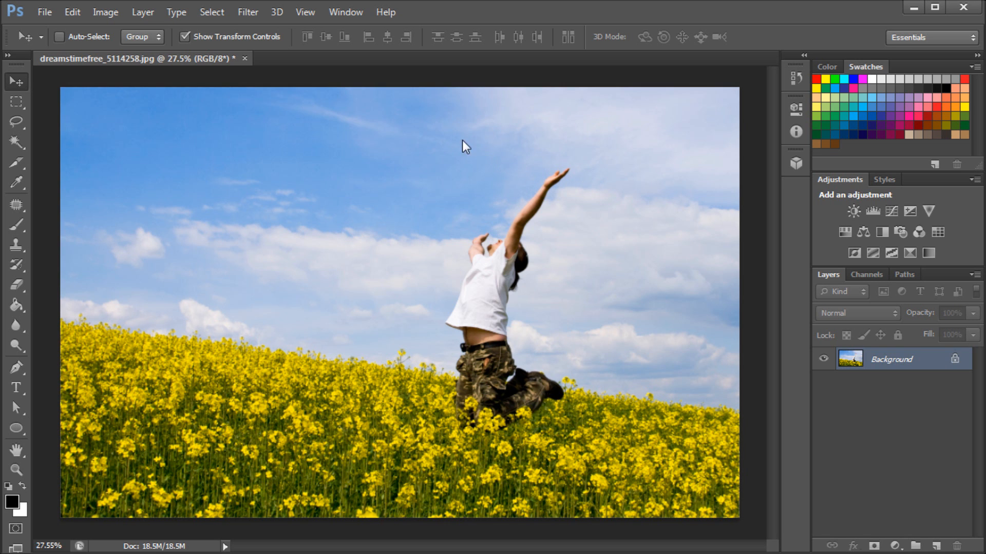
# Bring up the Filter menu for the flower field photo.
pyautogui.click(248, 12)
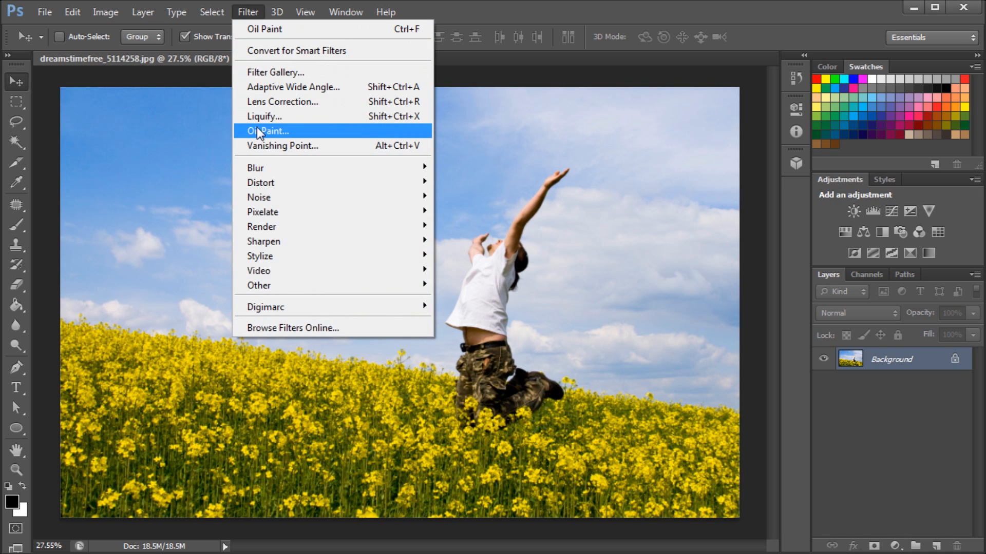
# Start Oil Paint and set brush stylization 7.57, cleanliness 7.2, scale 0.5, bristle detail 2.8.
pyautogui.click(267, 131)
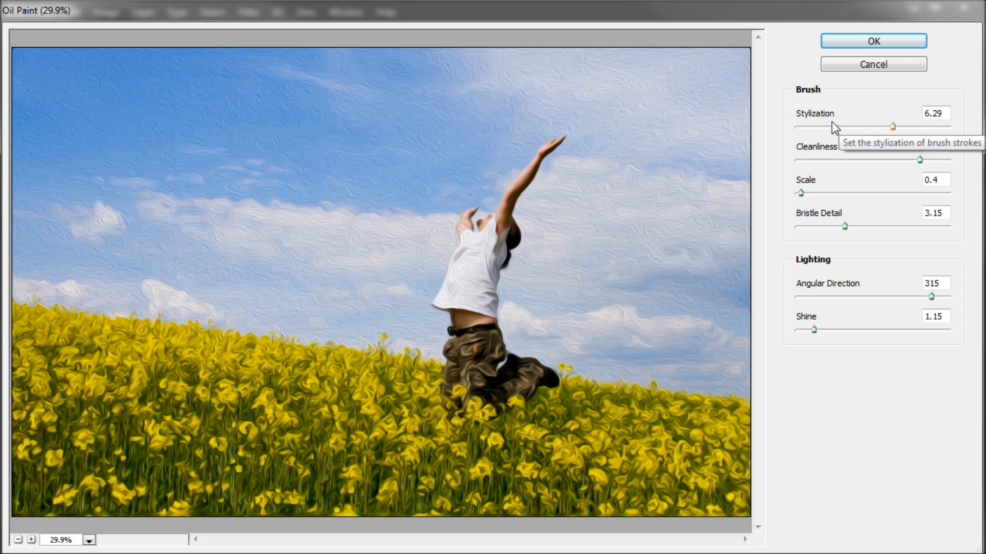
pyautogui.moveTo(892, 133)
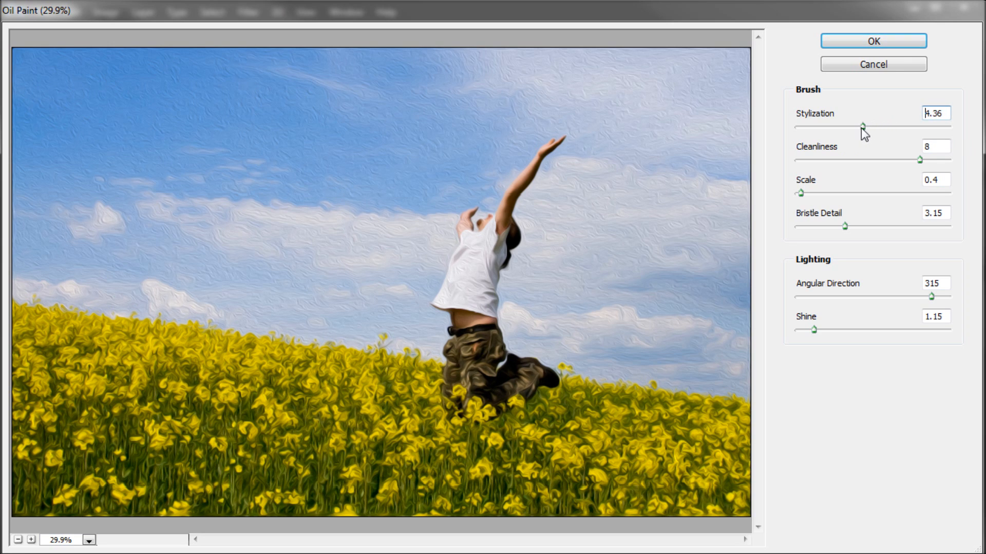
pyautogui.moveTo(863, 126); pyautogui.dragTo(880, 125)
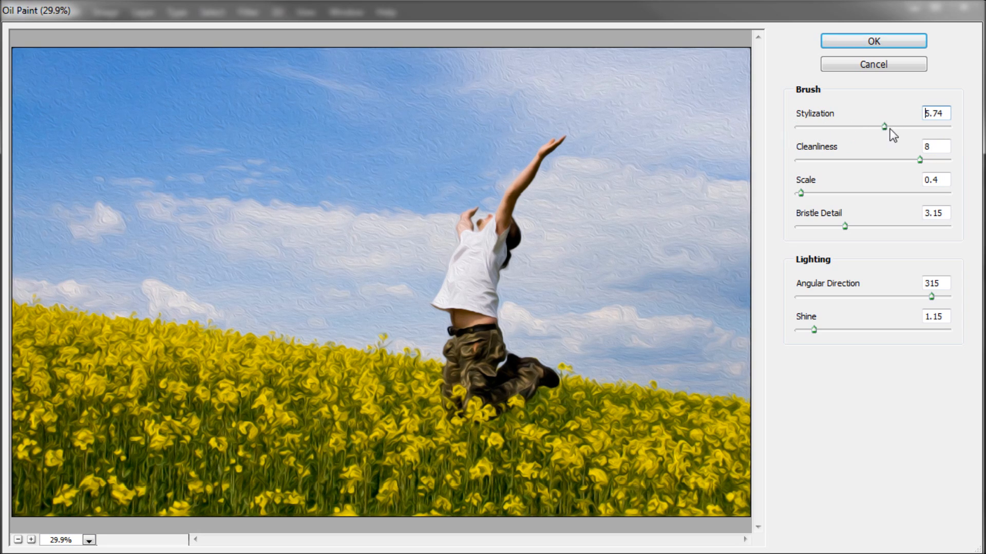
pyautogui.moveTo(881, 127); pyautogui.dragTo(915, 126)
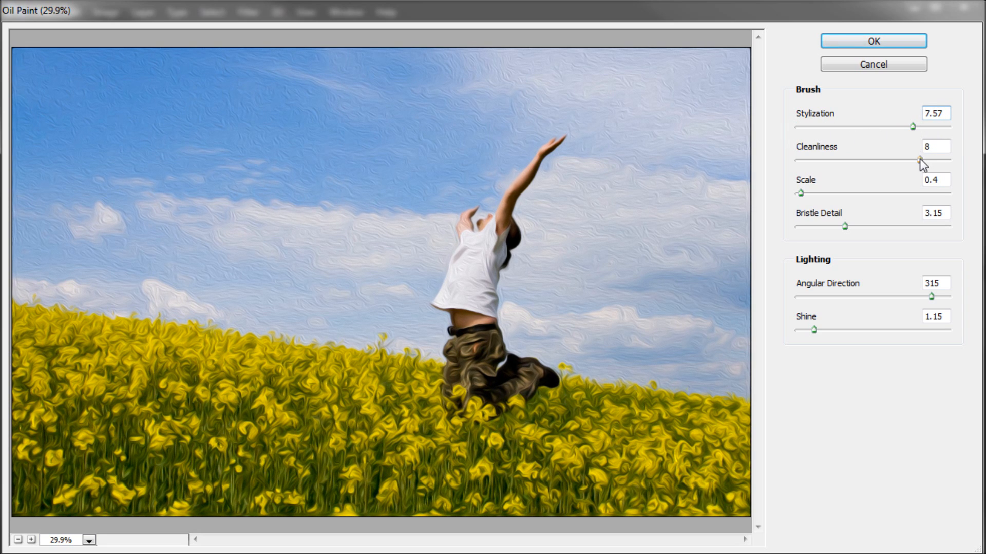
pyautogui.moveTo(913, 160); pyautogui.dragTo(853, 161)
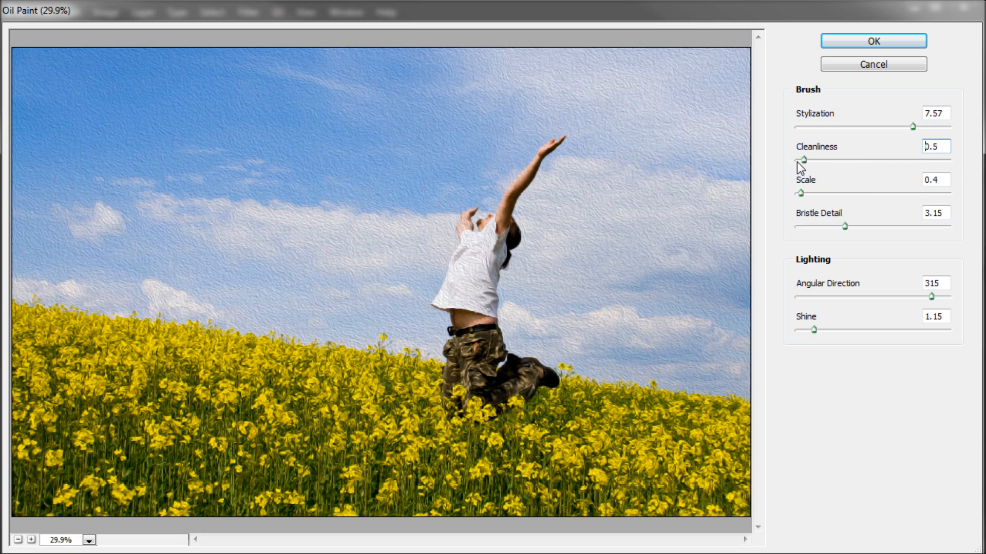
pyautogui.moveTo(803, 161); pyautogui.dragTo(912, 160)
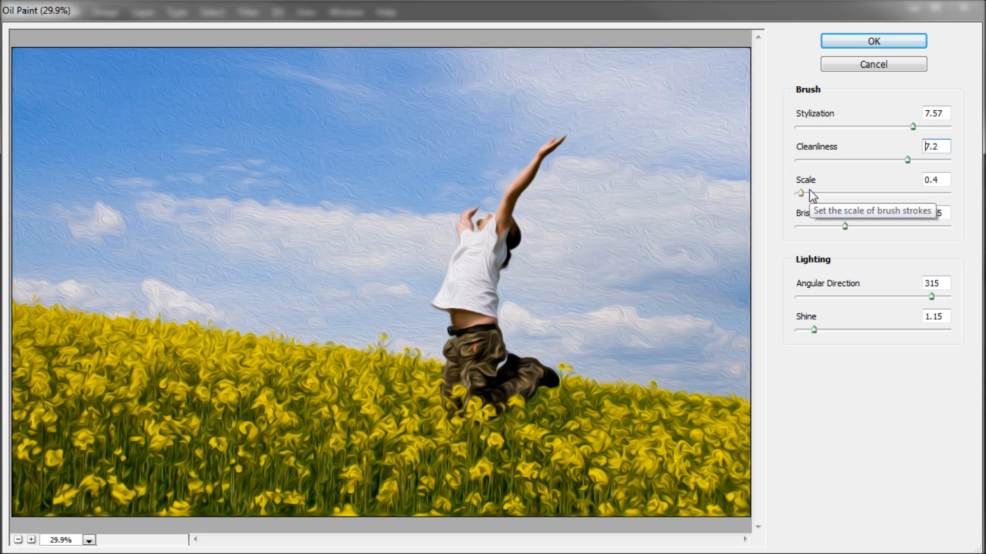
pyautogui.moveTo(799, 193); pyautogui.dragTo(803, 193)
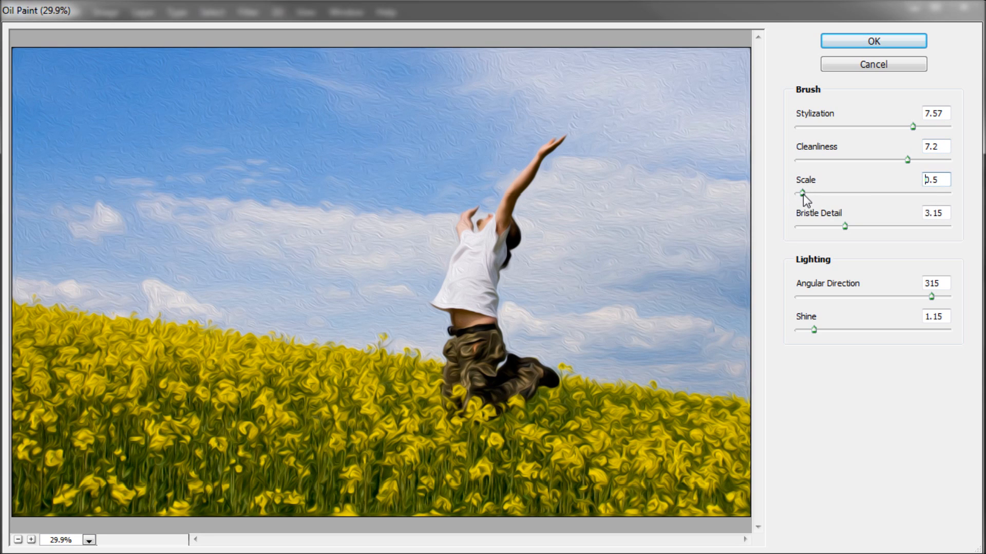
pyautogui.moveTo(847, 226); pyautogui.dragTo(839, 226)
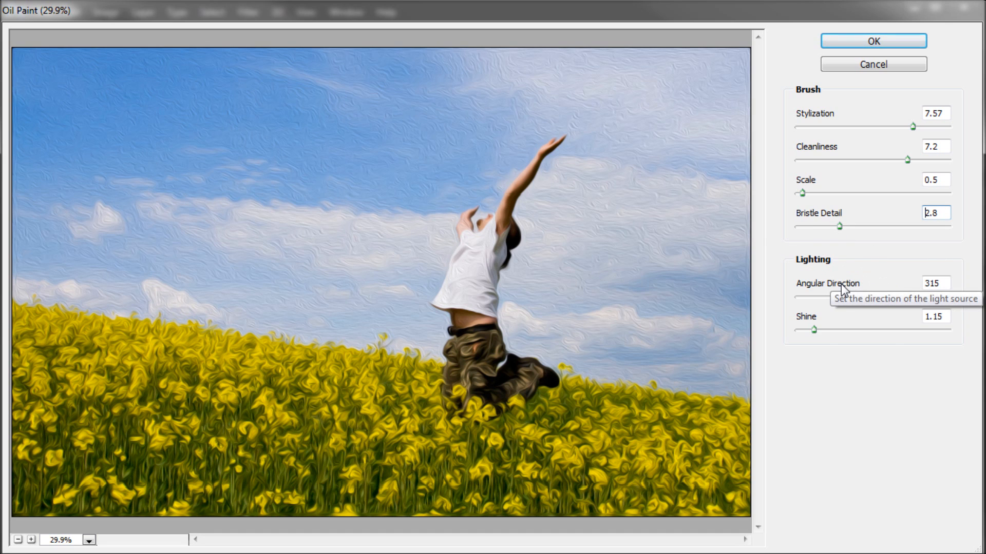
# Set the Oil Paint lighting to angular direction 311.4 and shine 1.4.
pyautogui.moveTo(842, 296); pyautogui.dragTo(801, 295)
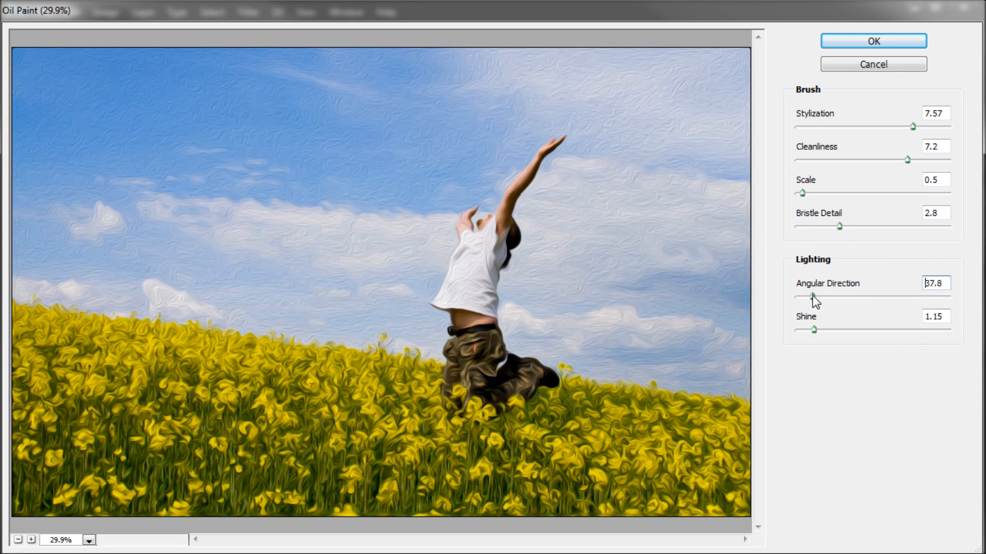
pyautogui.moveTo(802, 297); pyautogui.dragTo(930, 297)
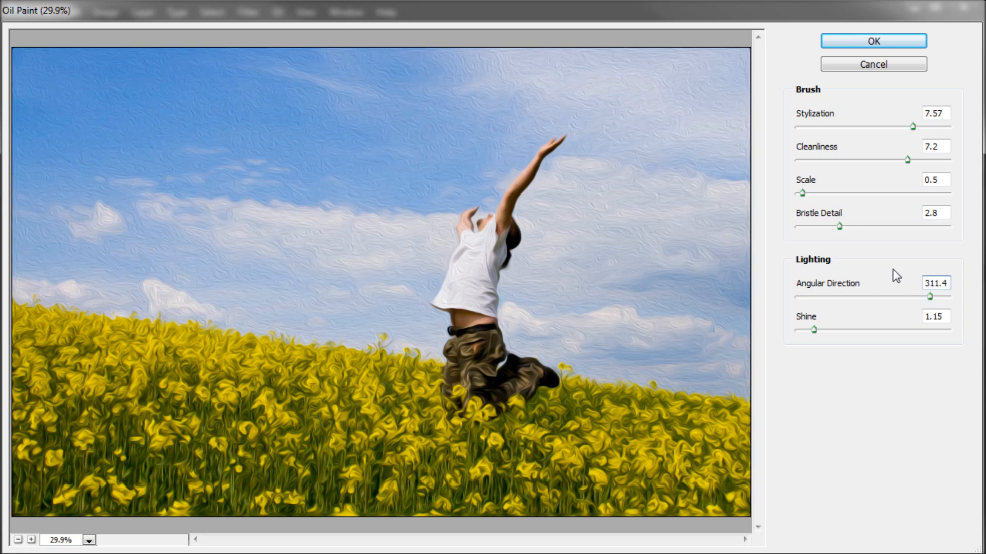
pyautogui.moveTo(815, 329); pyautogui.dragTo(905, 329)
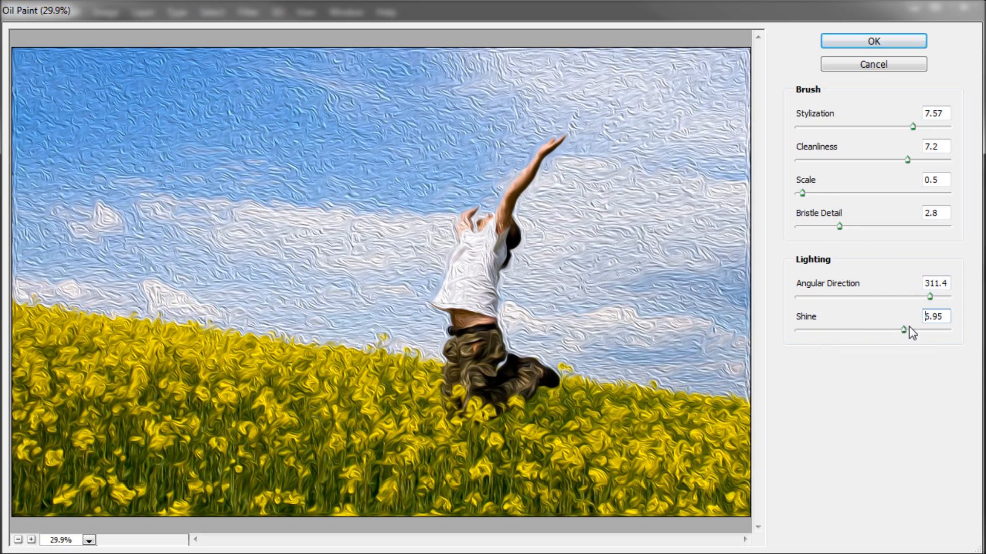
pyautogui.moveTo(906, 330); pyautogui.dragTo(799, 329)
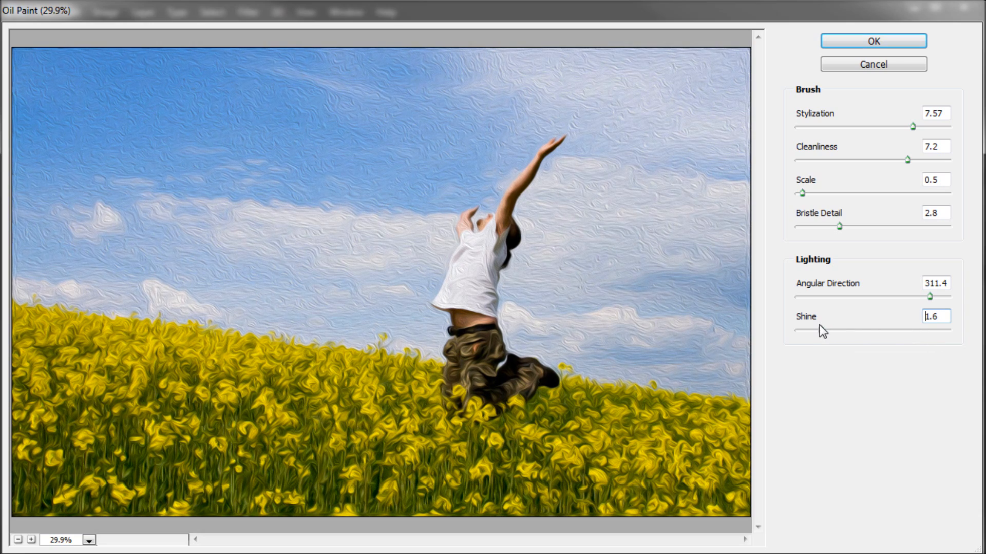
pyautogui.moveTo(823, 330); pyautogui.dragTo(818, 330)
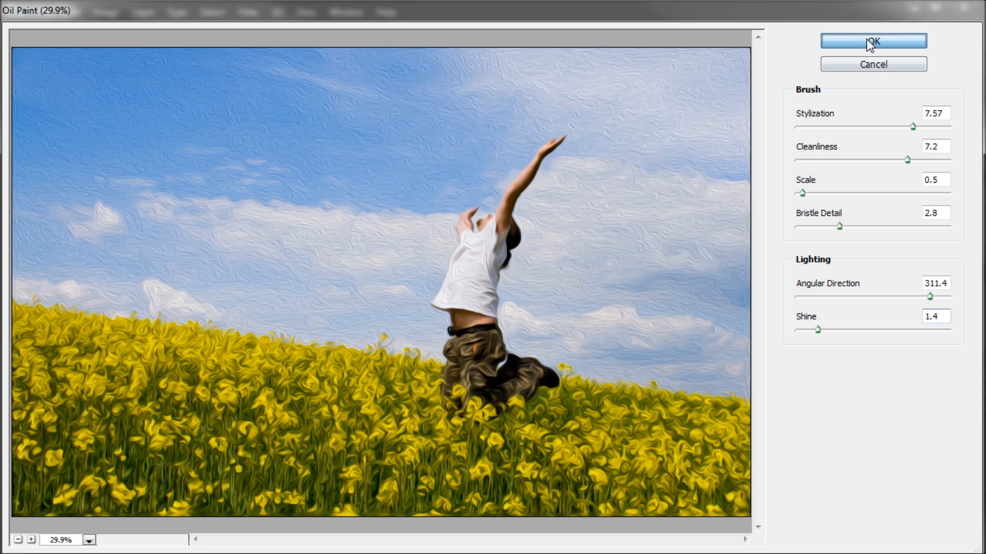
# Apply Oil Paint, compare with the original via History, and keep the painted state.
pyautogui.click(872, 41)
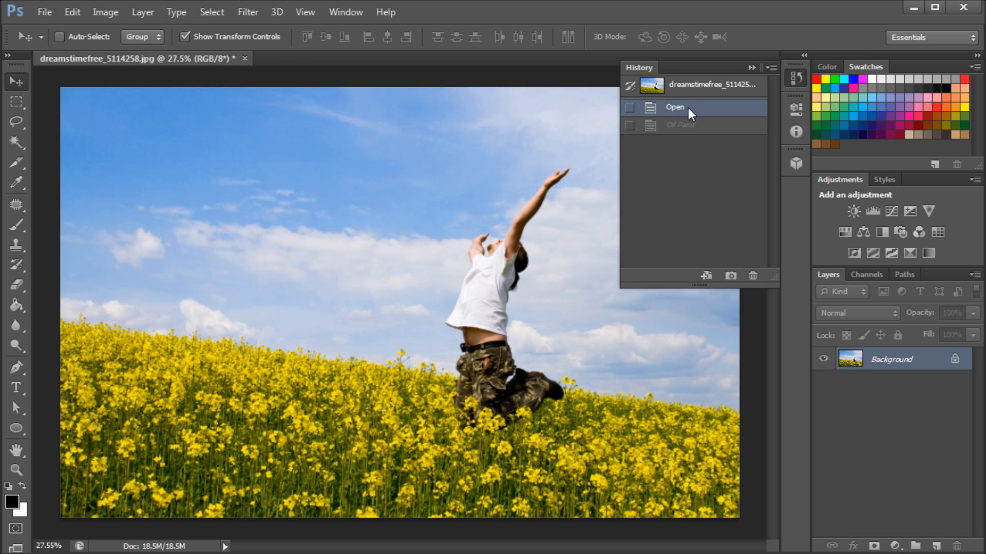
pyautogui.click(680, 124)
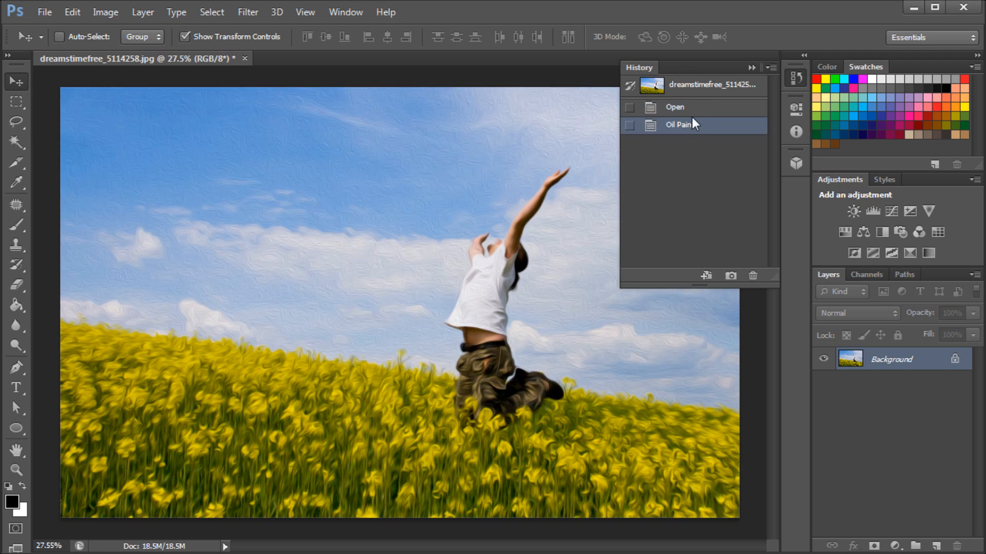
pyautogui.click(675, 107)
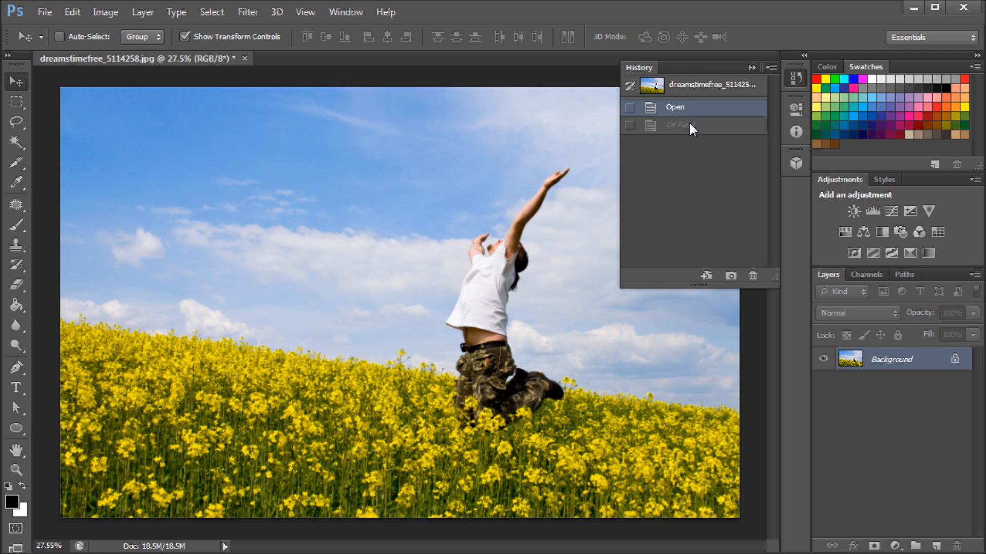
pyautogui.click(685, 124)
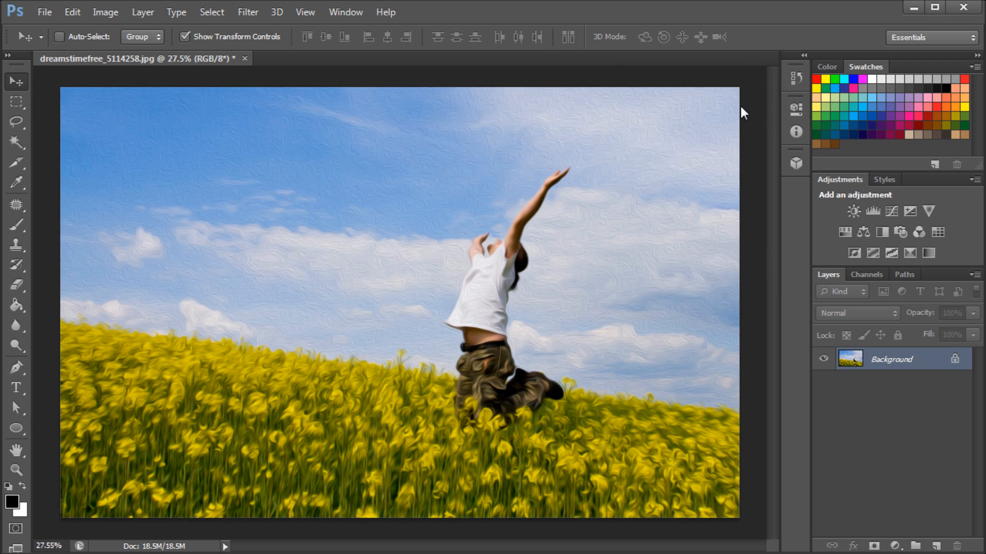